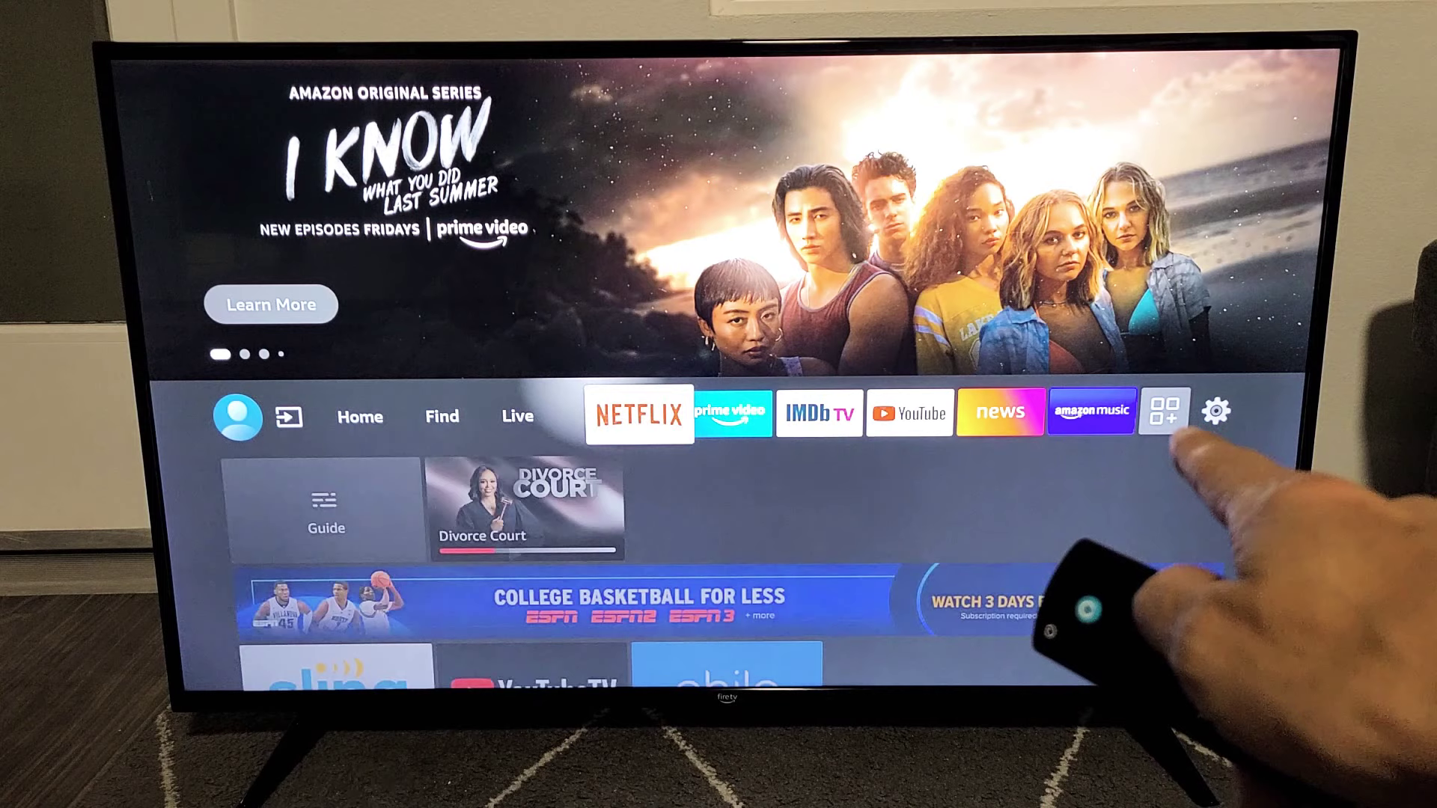
- Open the Settings menu from the gear icon on the Fire TV home row
click(1217, 410)
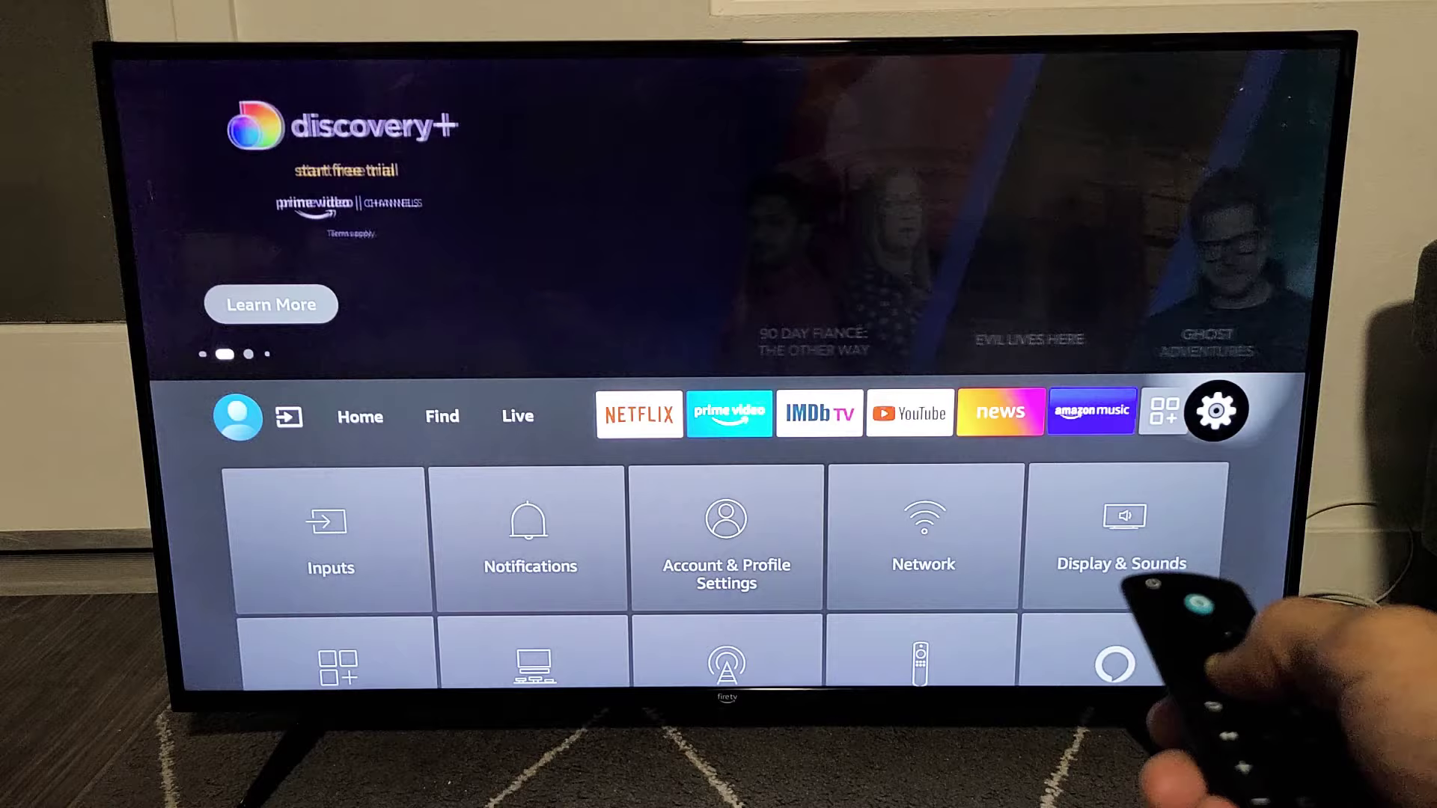